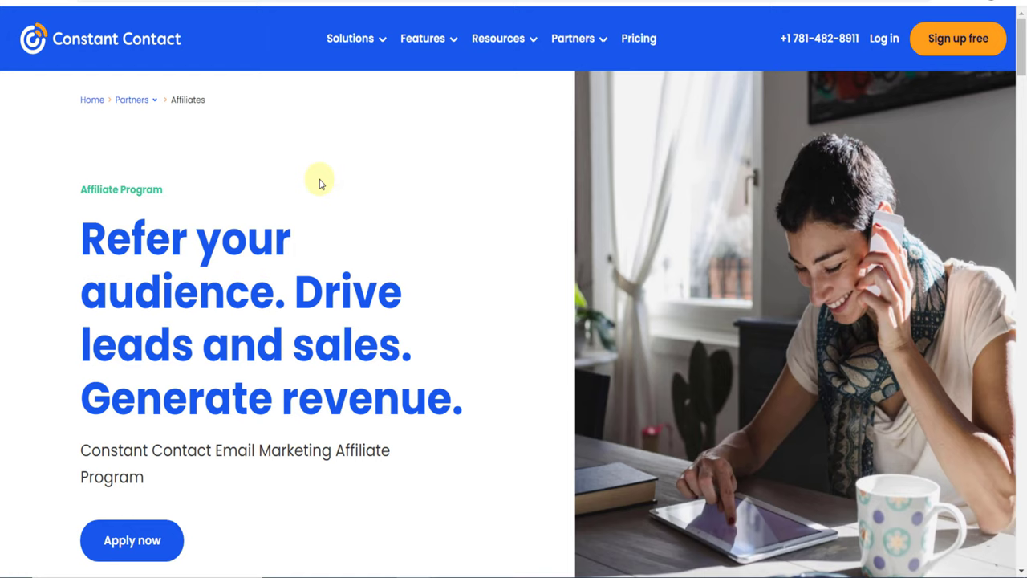
{"action": "mouse_move", "coordinate": [138, 189]}
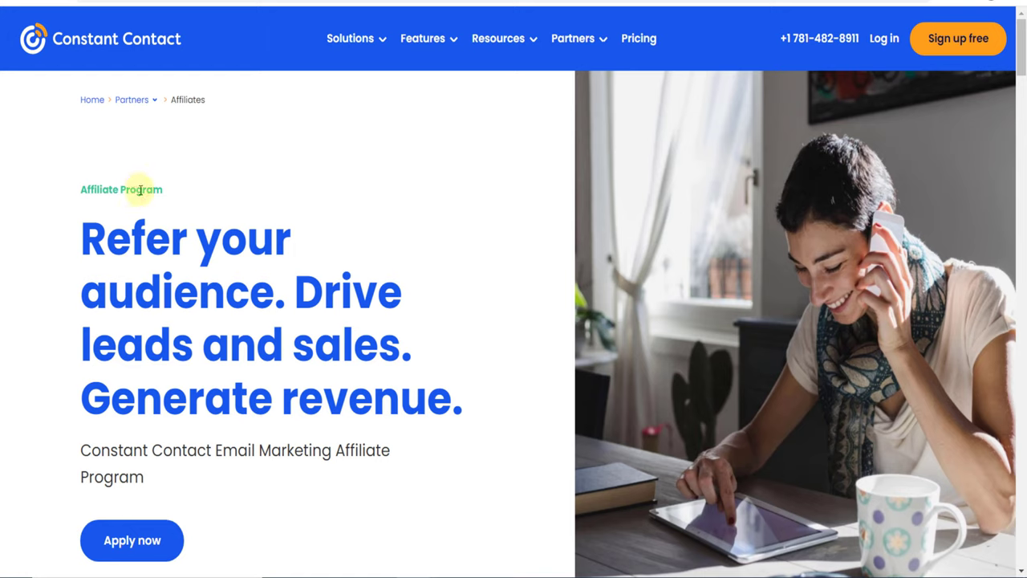
{"action": "mouse_move", "coordinate": [299, 304]}
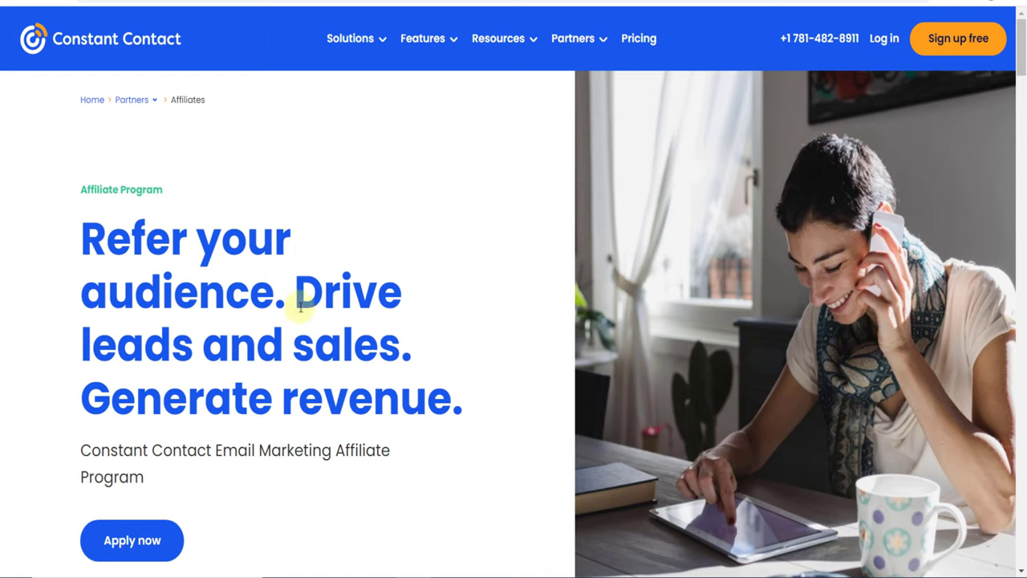
{"action": "mouse_move", "coordinate": [264, 377]}
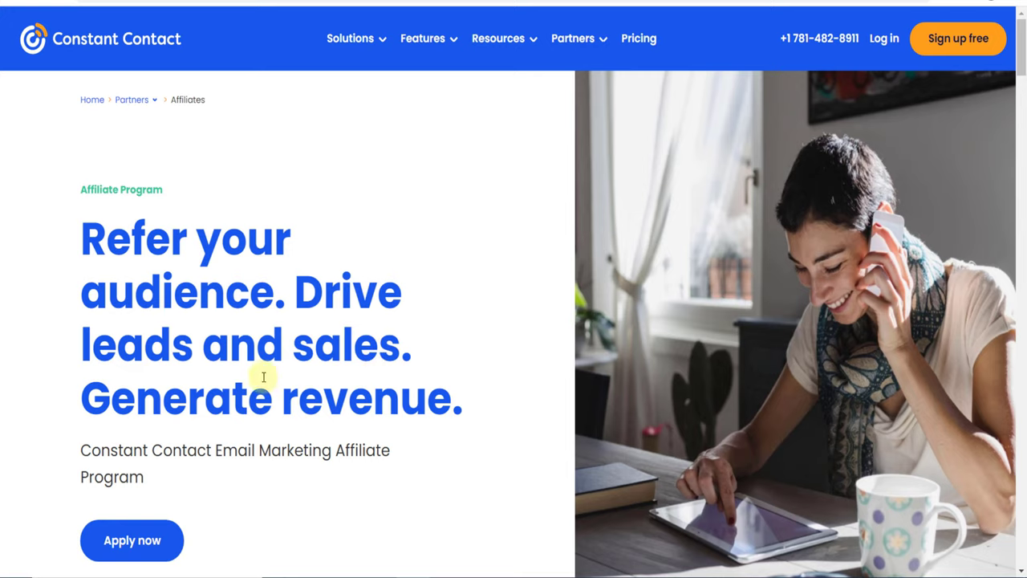
Review the Affiliate Program page, highlighting the payout for trial sign-ups.
{"action": "scroll", "scroll_direction": "down", "scroll_amount": 3}
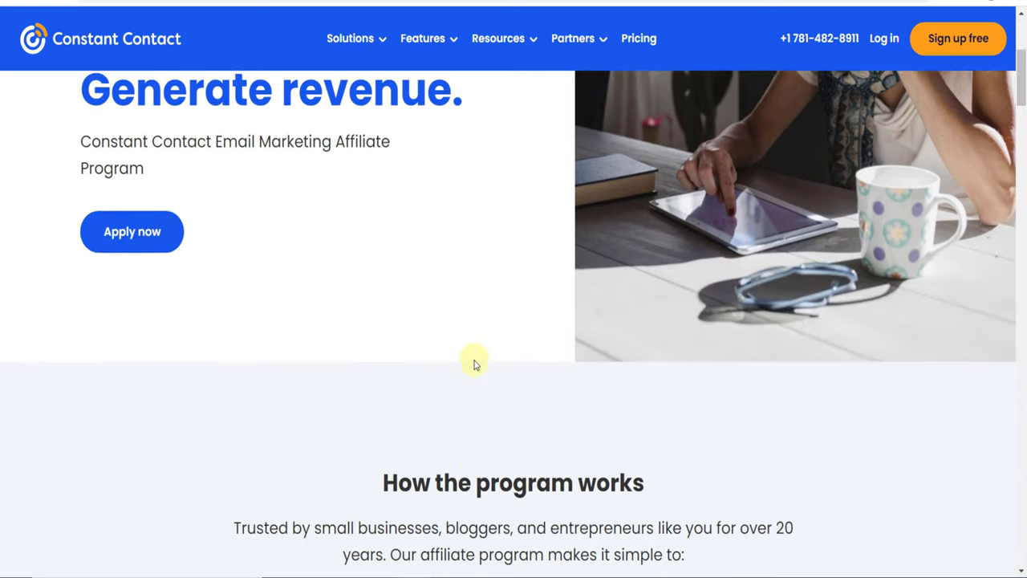
{"action": "scroll", "scroll_direction": "down", "scroll_amount": 3}
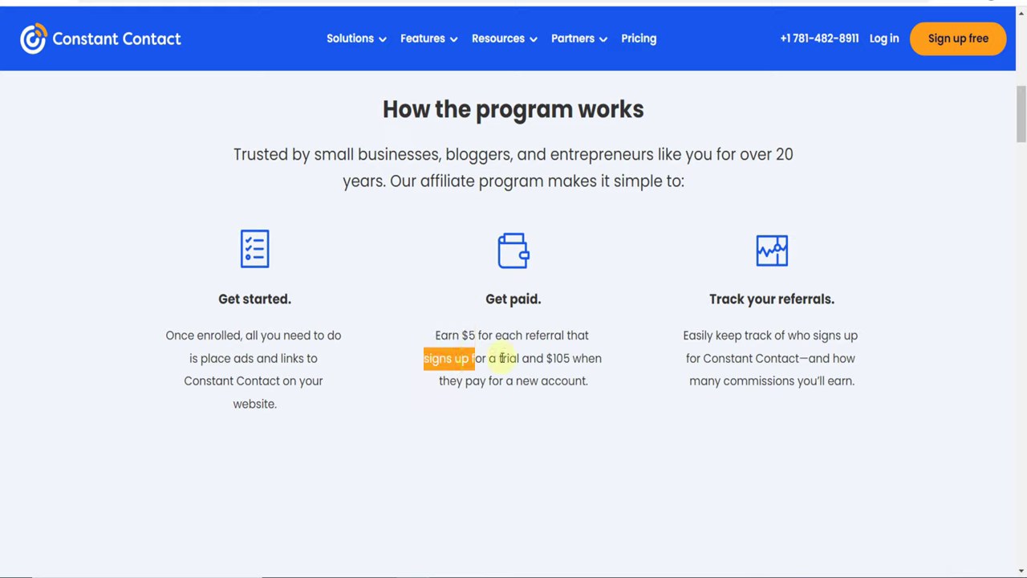
{"action": "left_click_drag", "start_coordinate": [449, 358], "coordinate": [520, 358]}
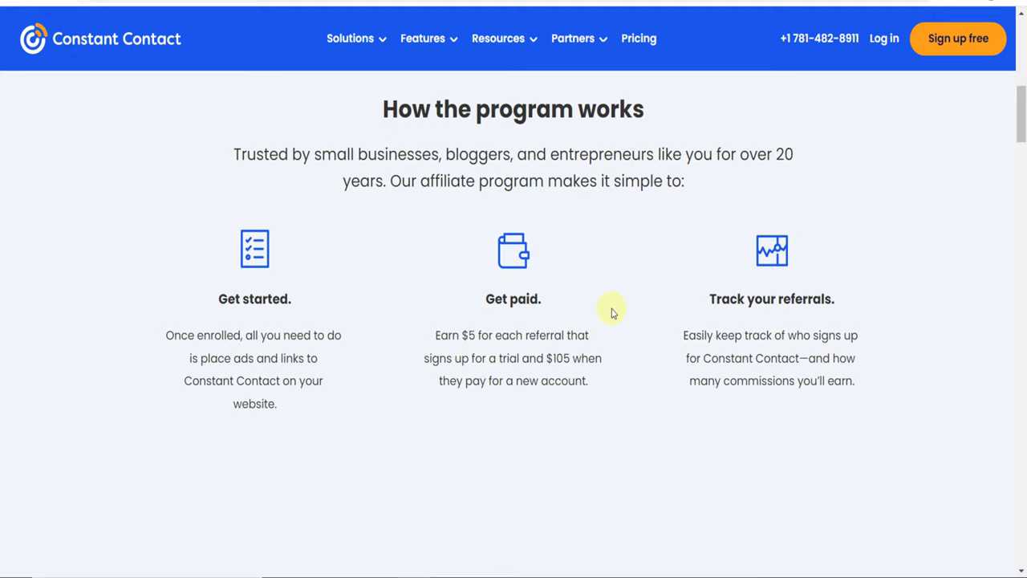
{"action": "scroll", "scroll_direction": "down", "scroll_amount": 3}
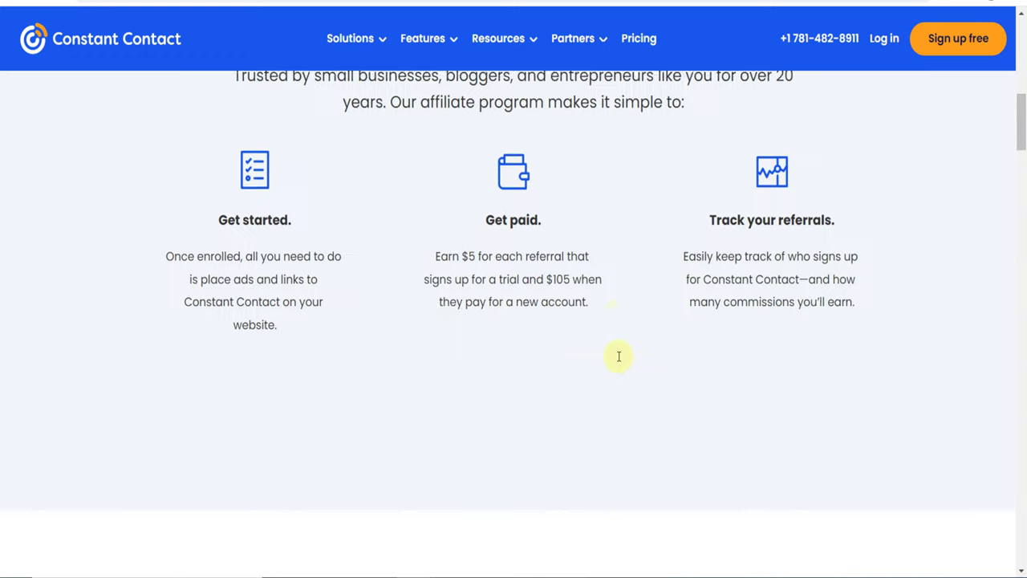
{"action": "scroll", "scroll_direction": "up", "scroll_amount": 3}
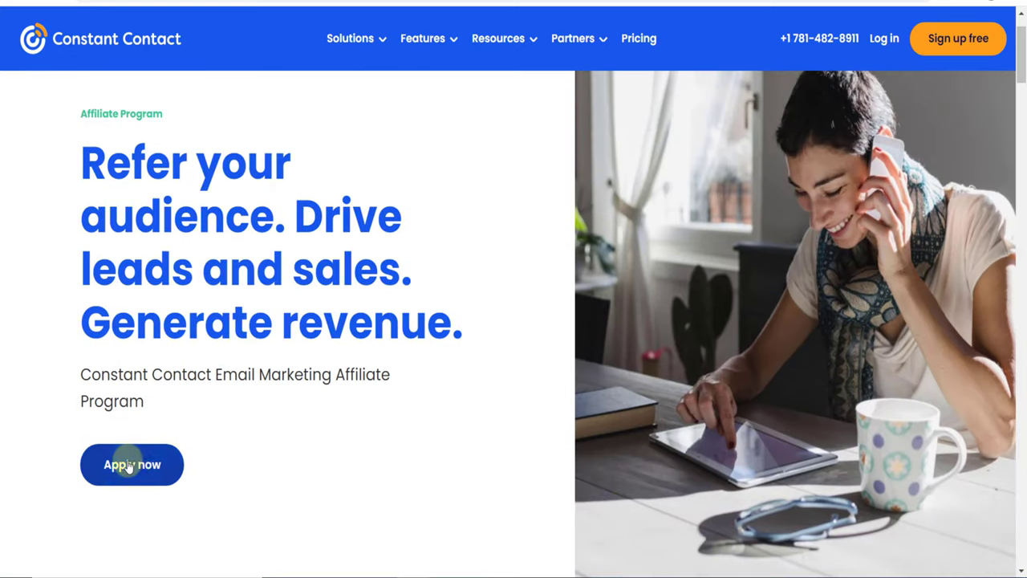
Start the affiliate application via 'Apply now' to reach the Affiliate Agreement.
{"action": "left_click", "coordinate": [131, 463]}
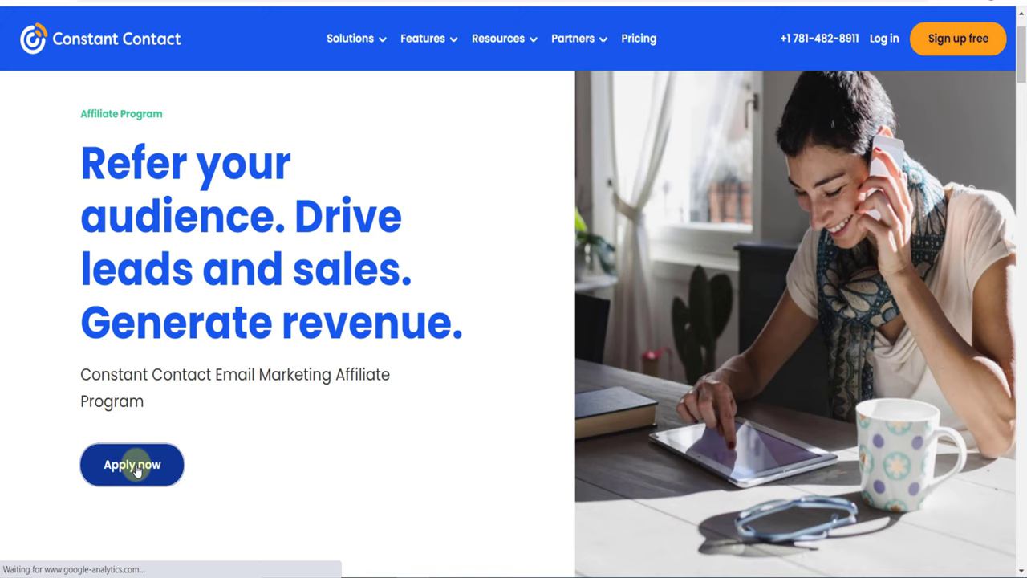
{"action": "left_click", "coordinate": [132, 464]}
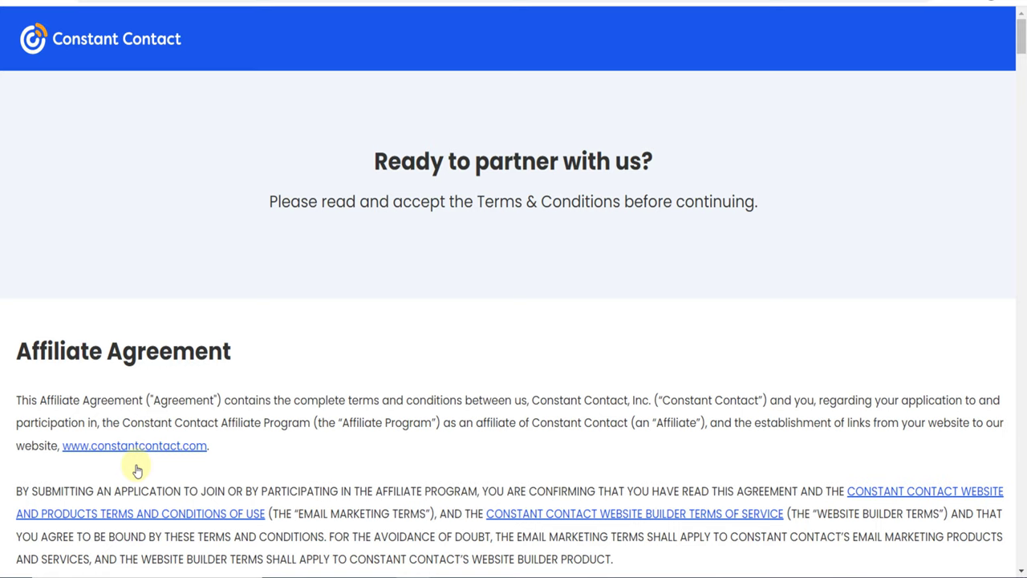
{"action": "mouse_move", "coordinate": [273, 362]}
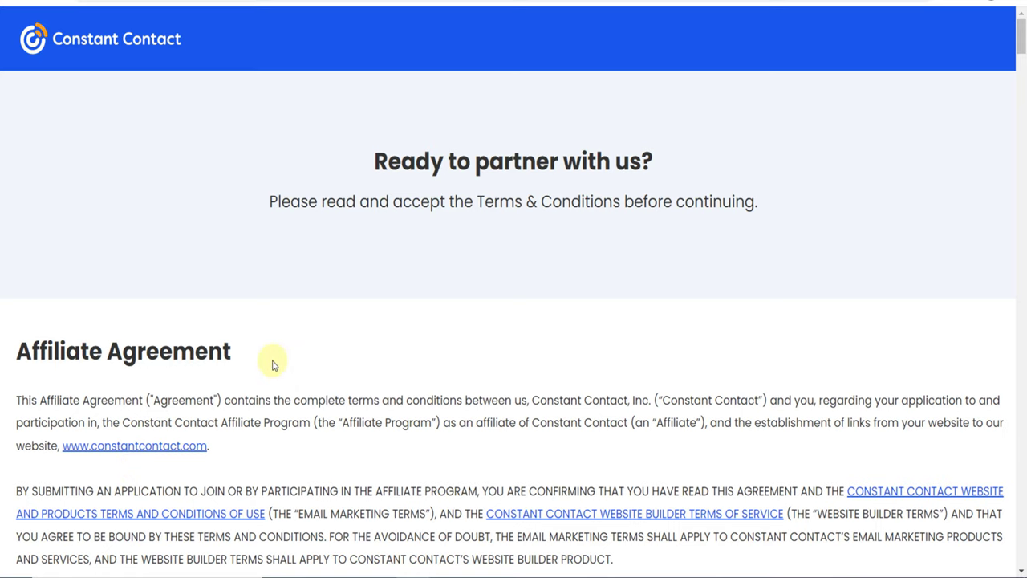
Read to the bottom of the Affiliate Agreement and choose 'I Accept'.
{"action": "scroll", "scroll_direction": "down", "scroll_amount": 3}
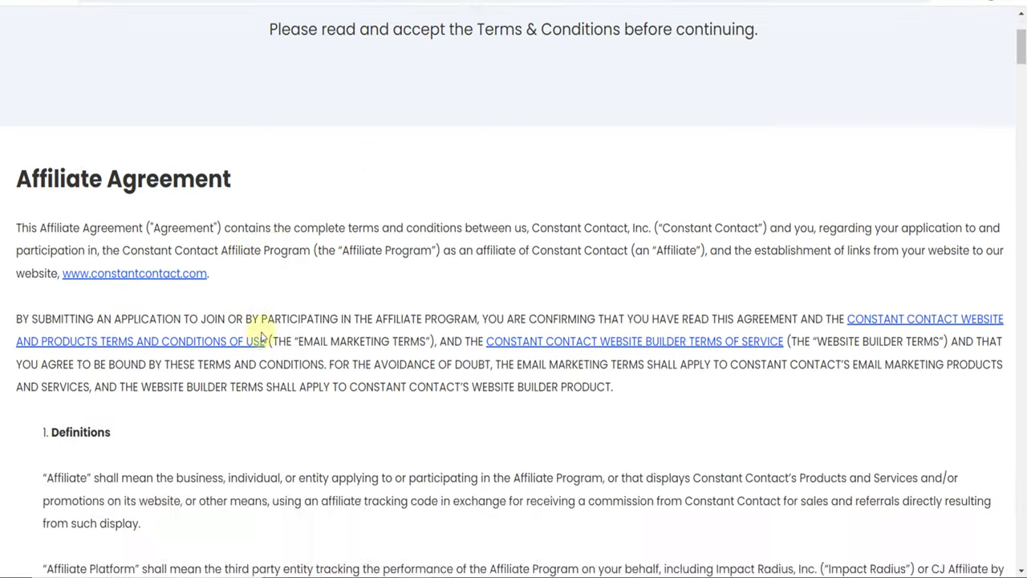
{"action": "scroll", "scroll_direction": "down", "scroll_amount": 3}
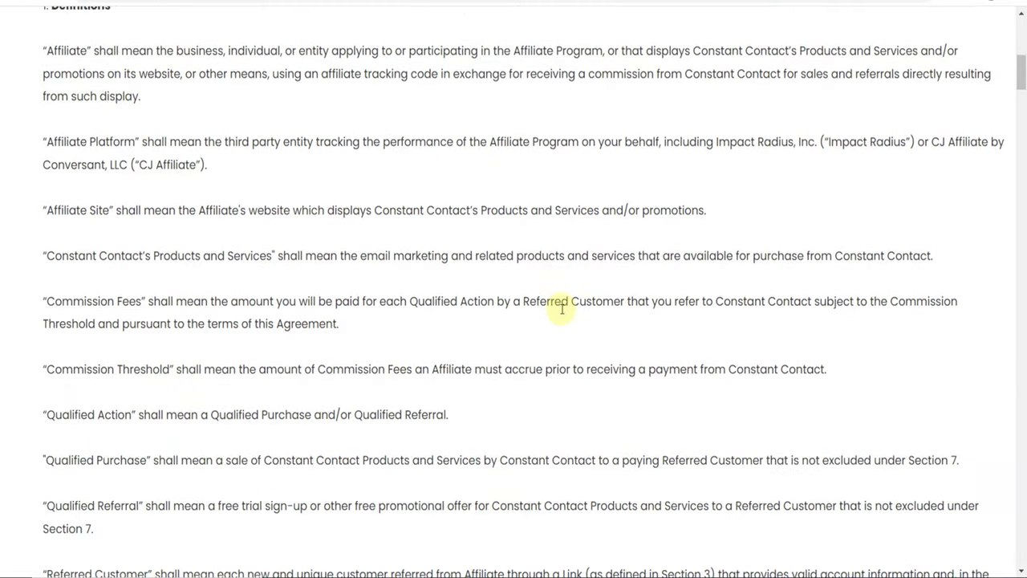
{"action": "scroll", "scroll_direction": "down", "scroll_amount": 3}
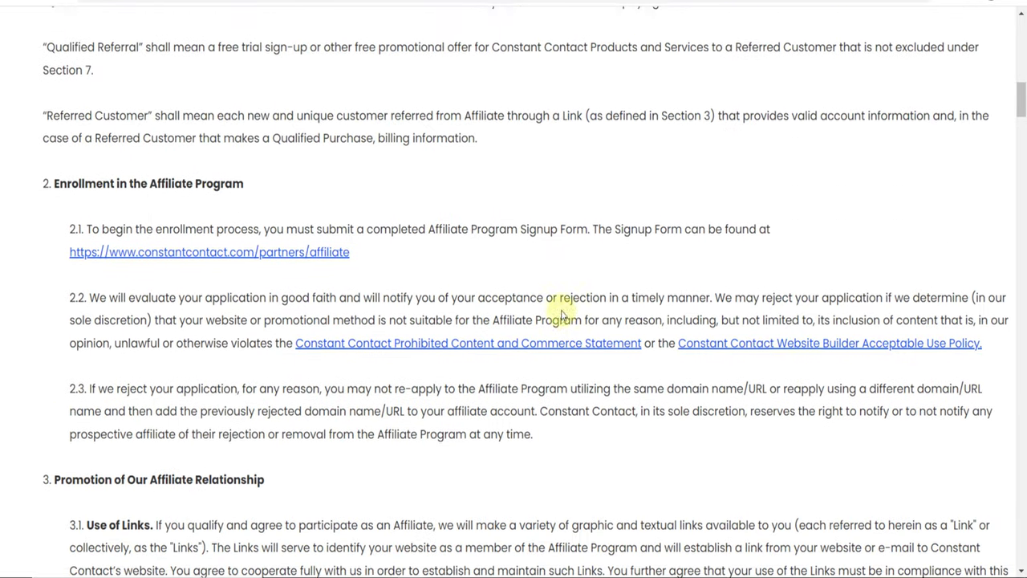
{"action": "scroll", "scroll_direction": "down", "scroll_amount": 3}
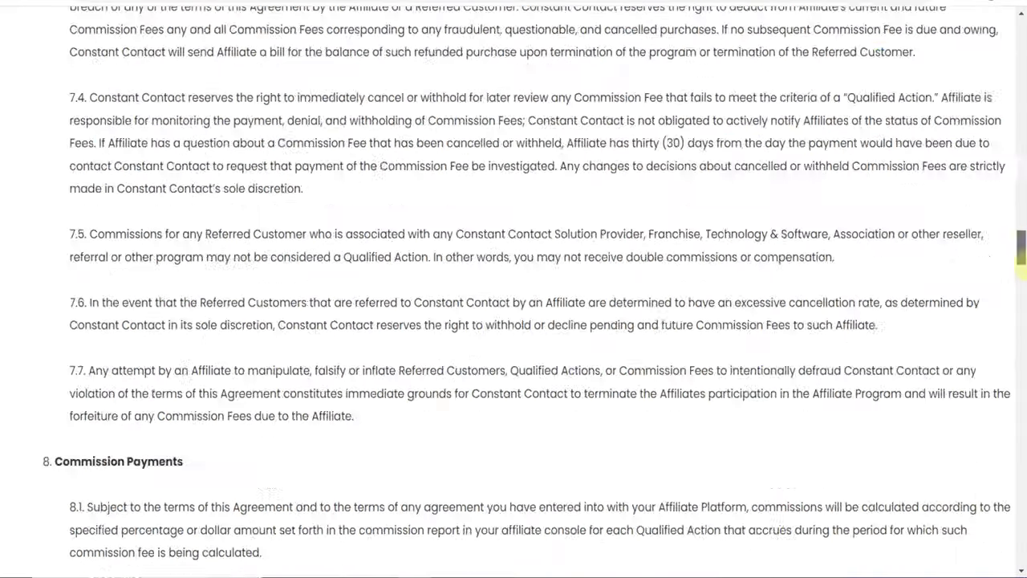
{"action": "scroll", "scroll_direction": "down", "scroll_amount": 3}
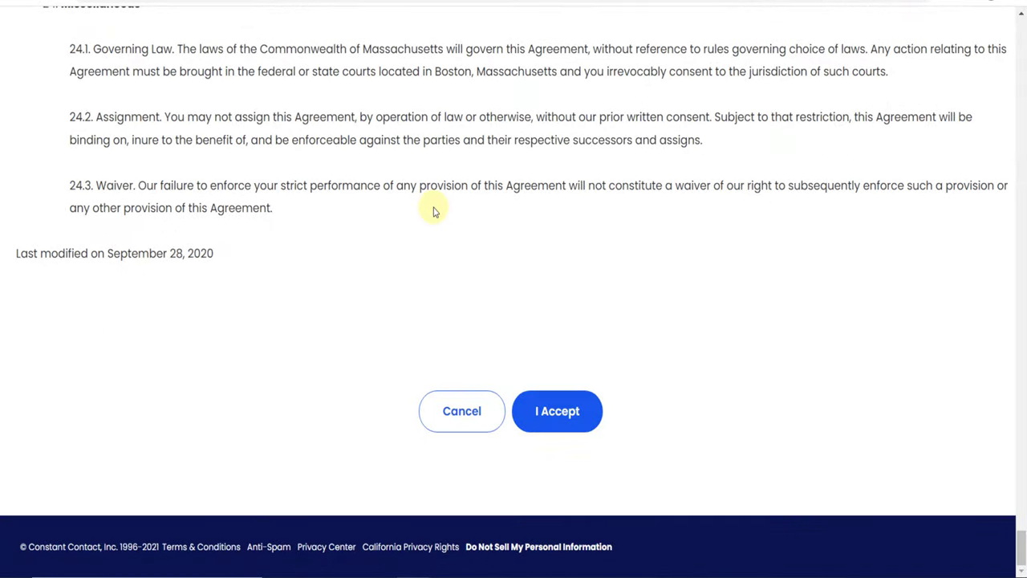
{"action": "left_click", "coordinate": [557, 411]}
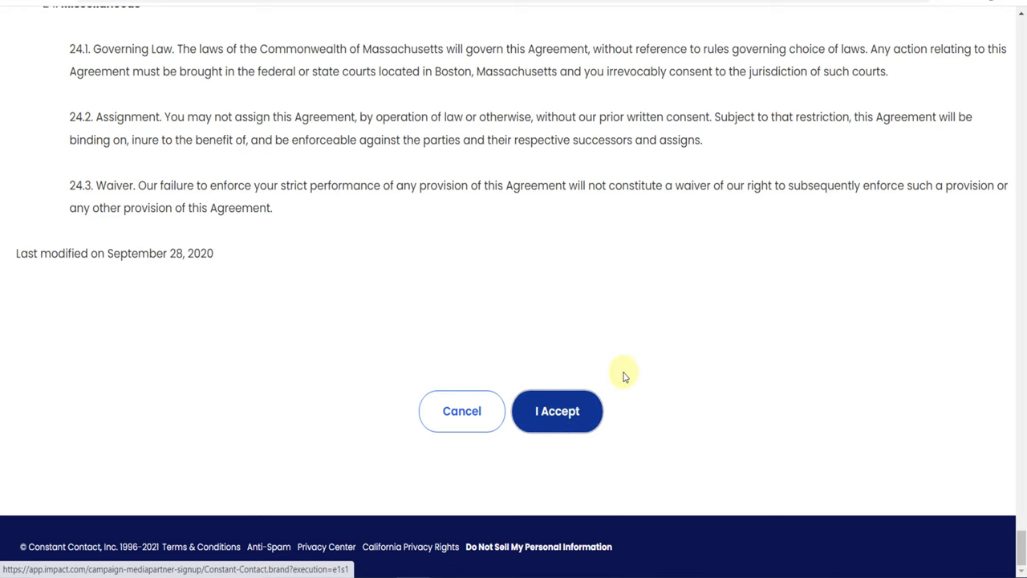
{"action": "left_click", "coordinate": [557, 411]}
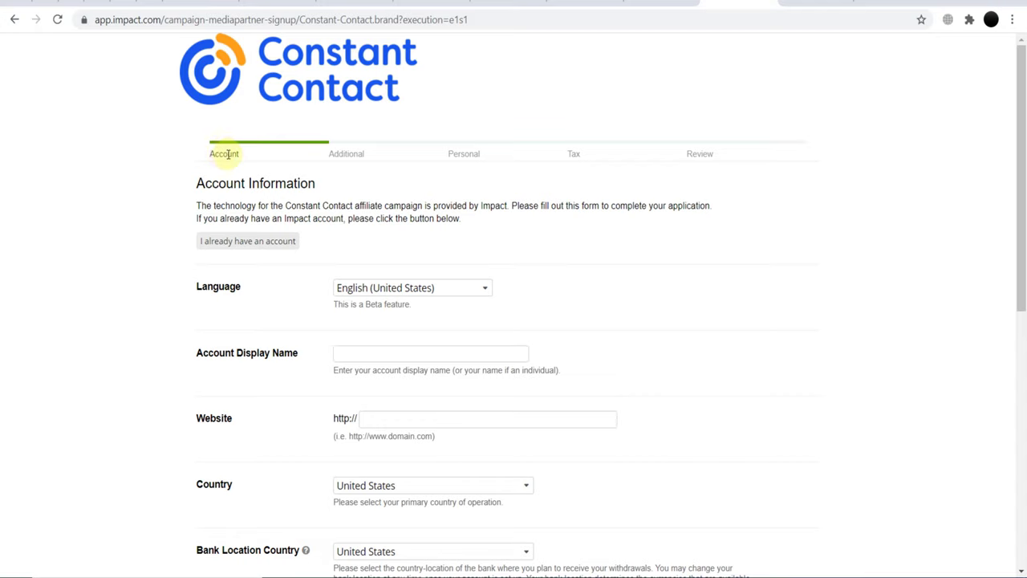
{"action": "left_click", "coordinate": [430, 354]}
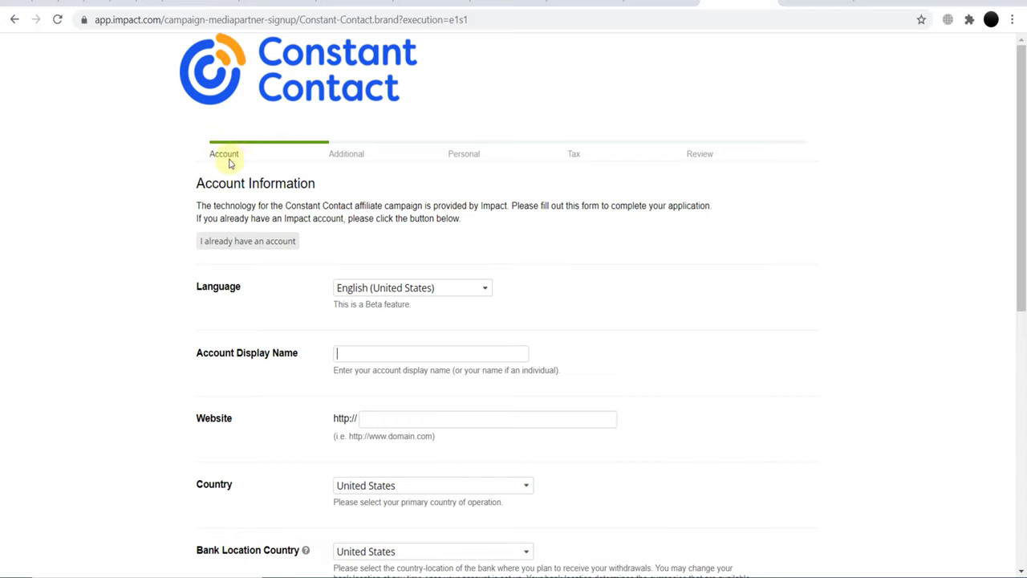
{"action": "mouse_move", "coordinate": [345, 154]}
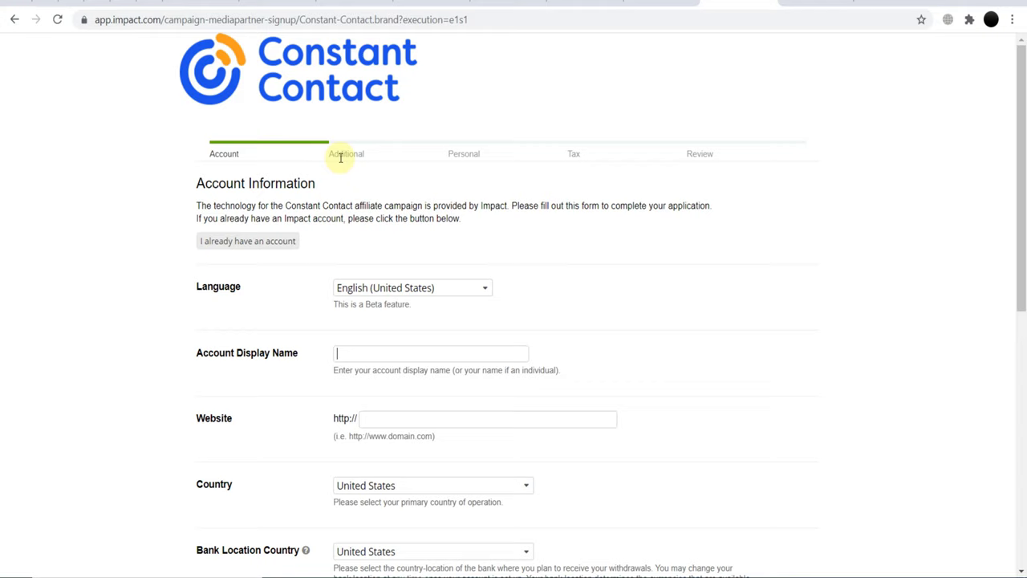
{"action": "mouse_move", "coordinate": [579, 159]}
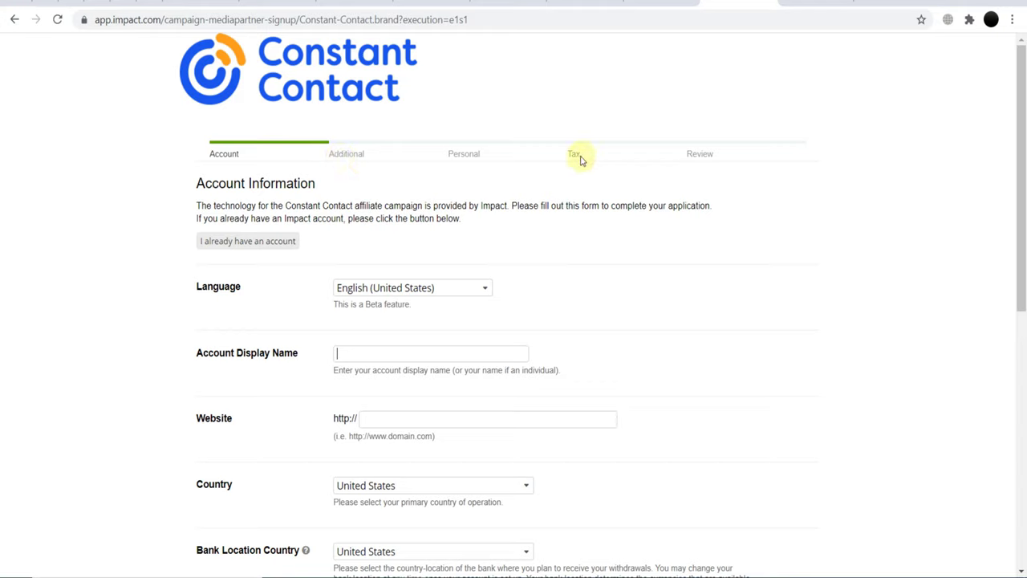
{"action": "mouse_move", "coordinate": [726, 159]}
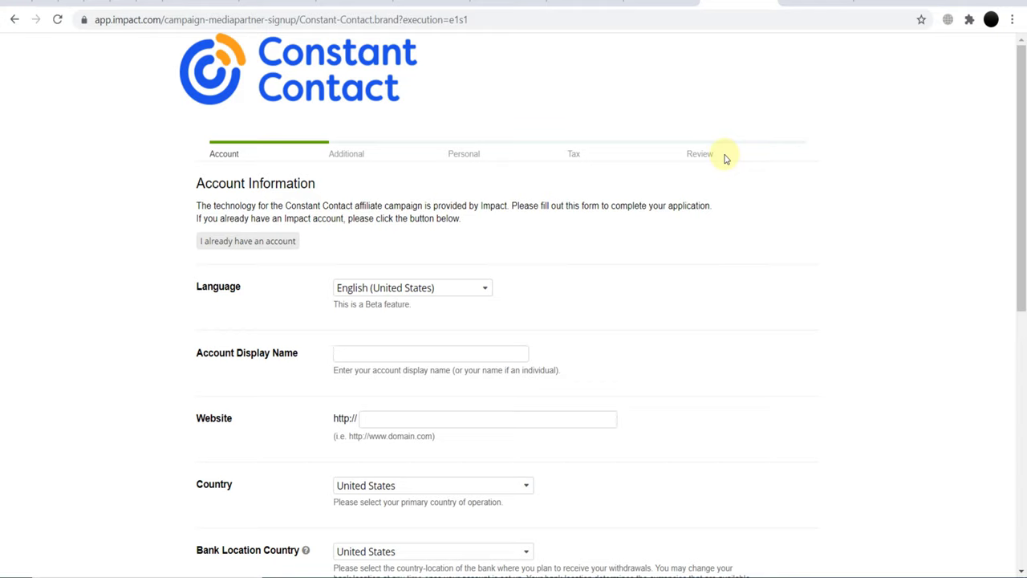
{"action": "left_click", "coordinate": [430, 353]}
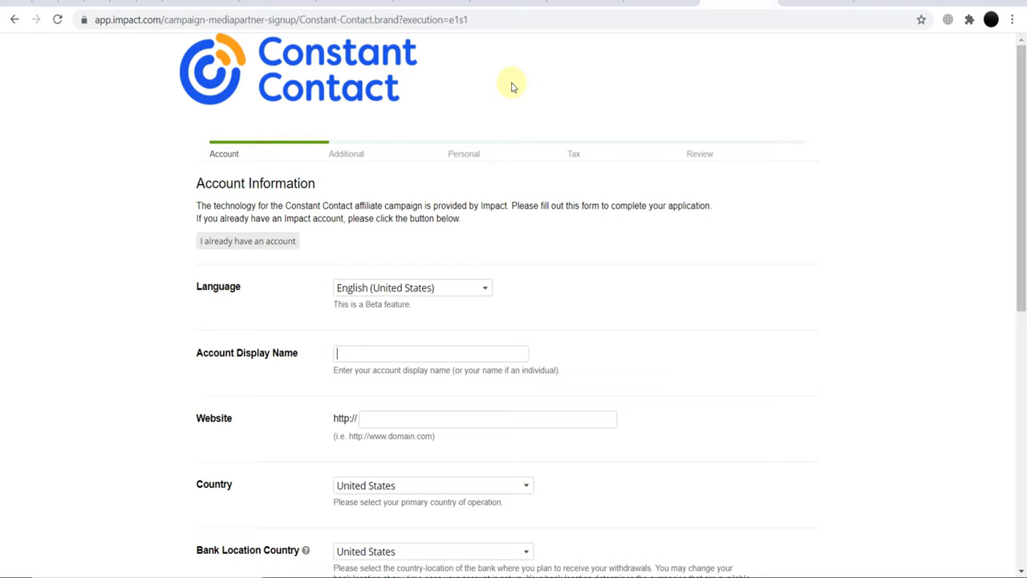
{"action": "mouse_move", "coordinate": [113, 22]}
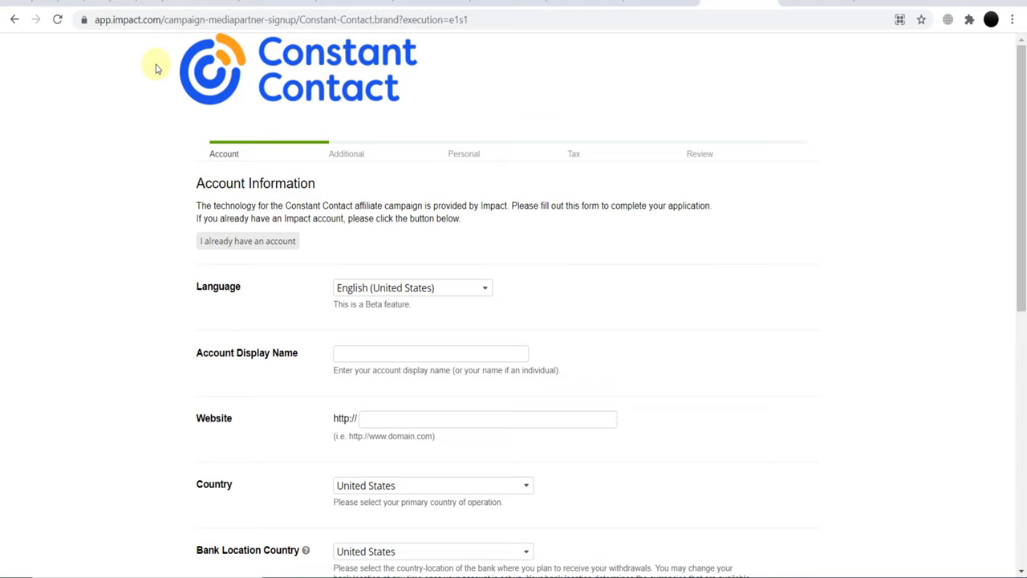
{"action": "mouse_move", "coordinate": [215, 241]}
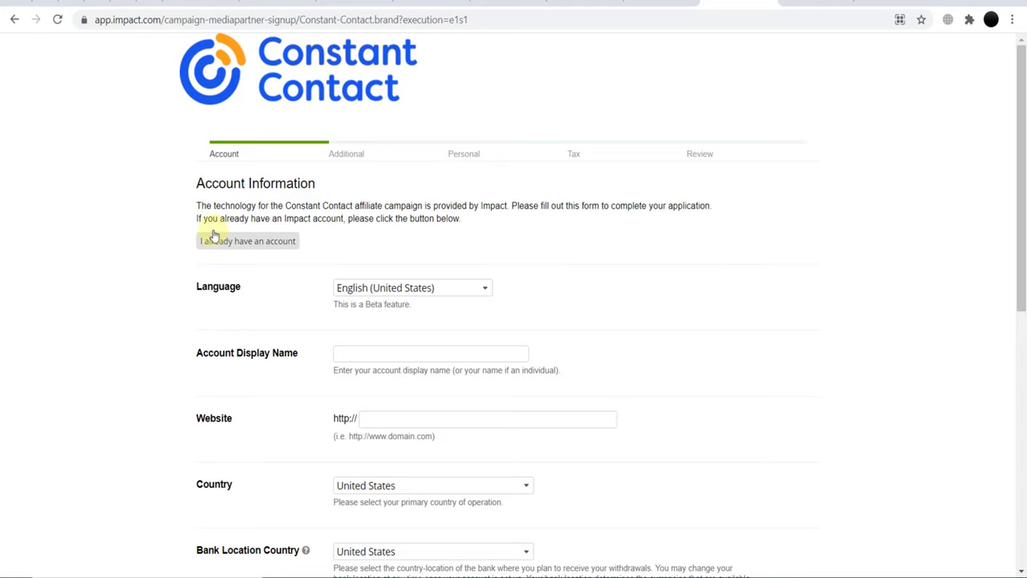
{"action": "mouse_move", "coordinate": [122, 24]}
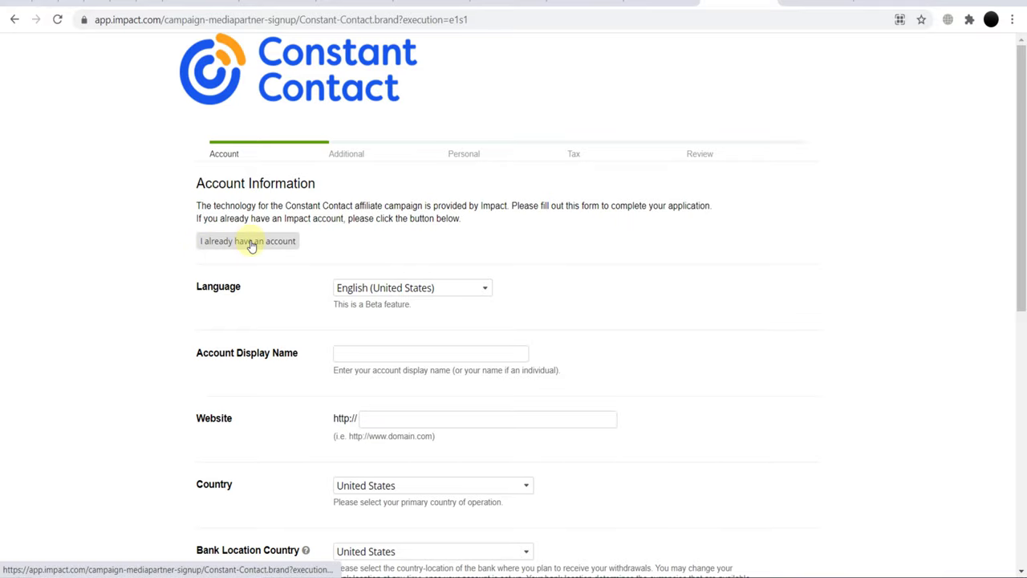
Choose 'I already have an account' and sign in with the saved Impact credentials.
{"action": "left_click", "coordinate": [247, 241]}
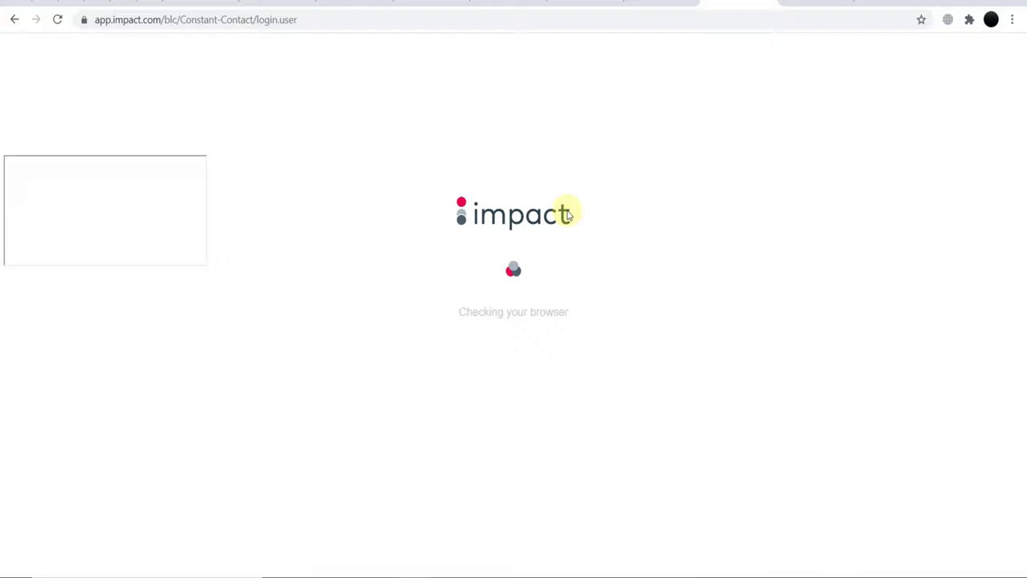
{"action": "mouse_move", "coordinate": [568, 244]}
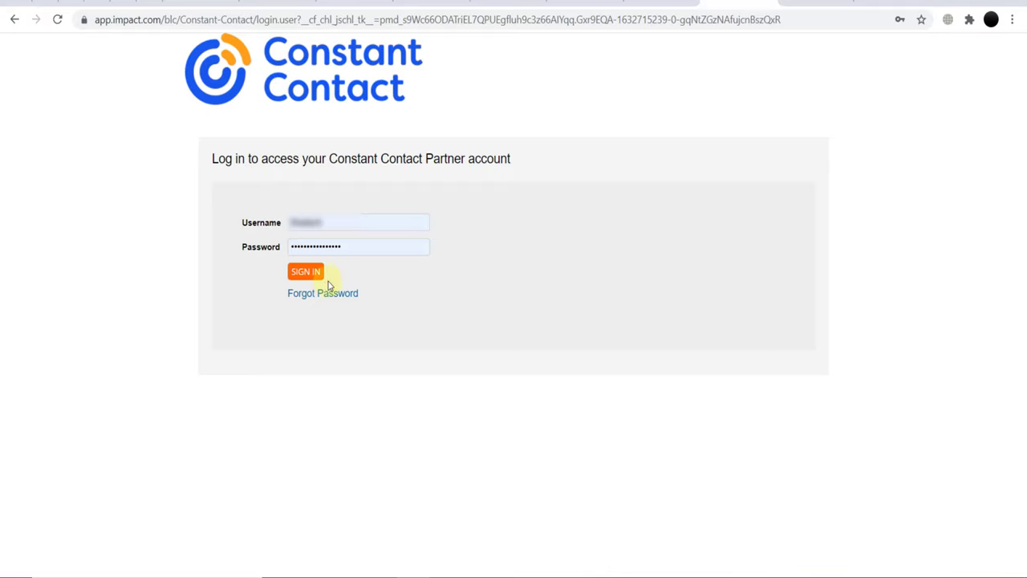
{"action": "left_click", "coordinate": [305, 271]}
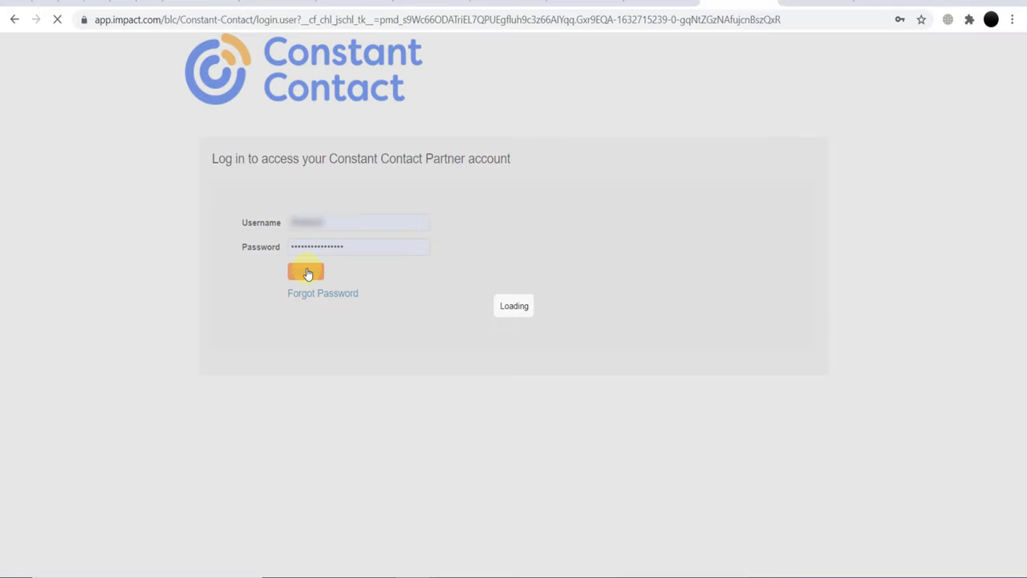
{"action": "left_click", "coordinate": [305, 271]}
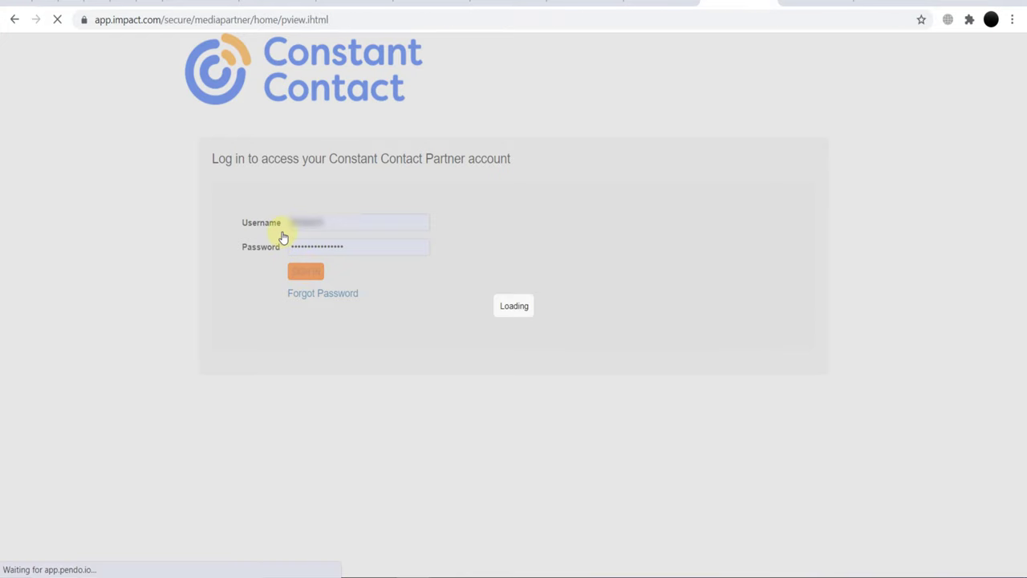
{"action": "left_click", "coordinate": [305, 271]}
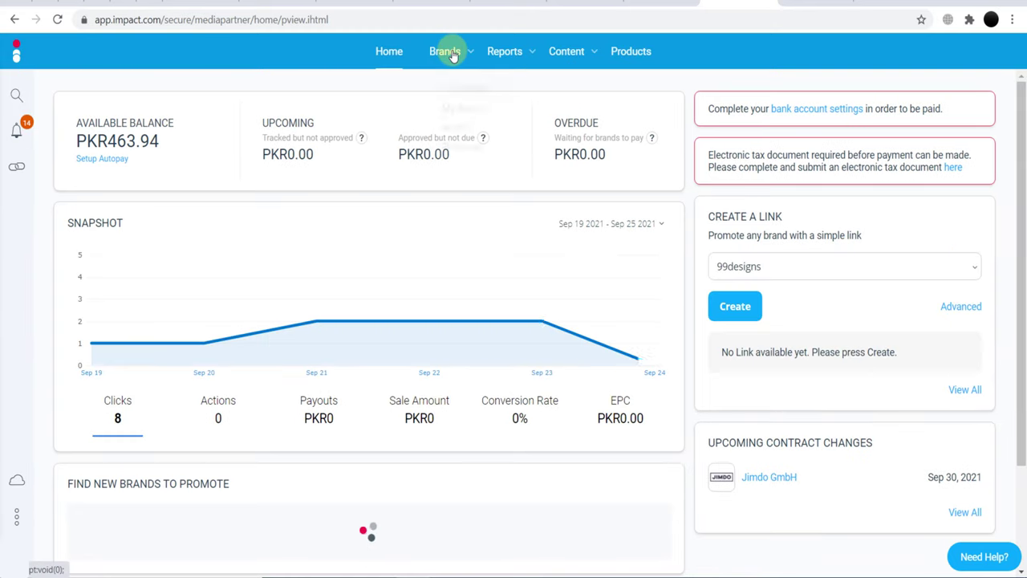
Go to Brands and show the All Brands listing of 2,595 brands.
{"action": "left_click", "coordinate": [736, 305]}
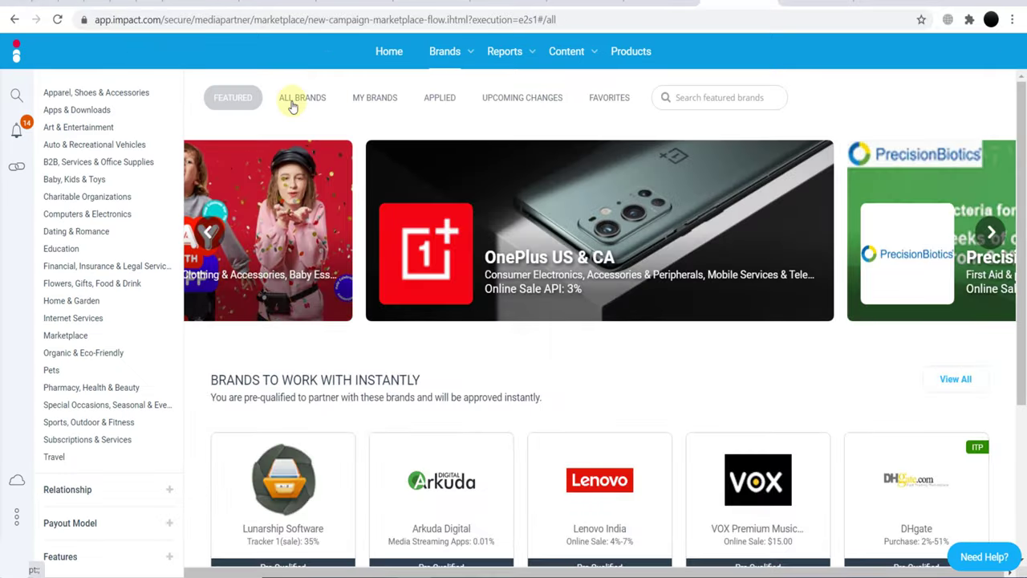
{"action": "left_click", "coordinate": [302, 98]}
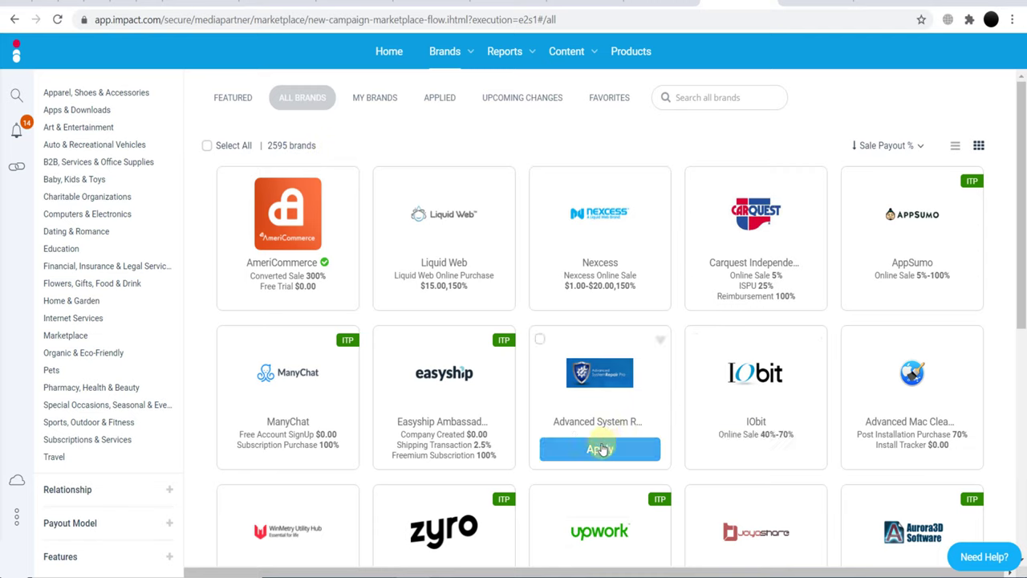
{"action": "mouse_move", "coordinate": [421, 445]}
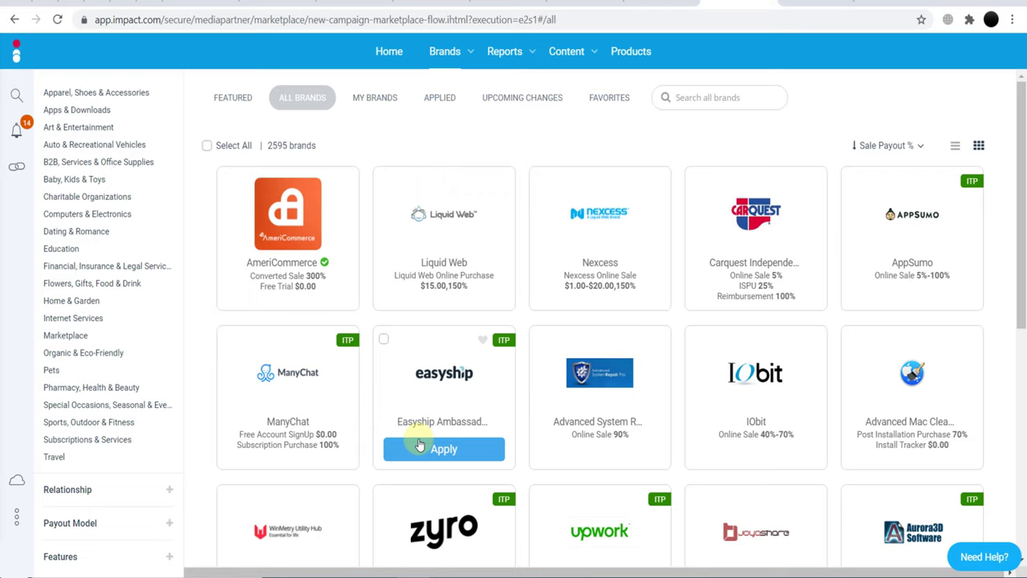